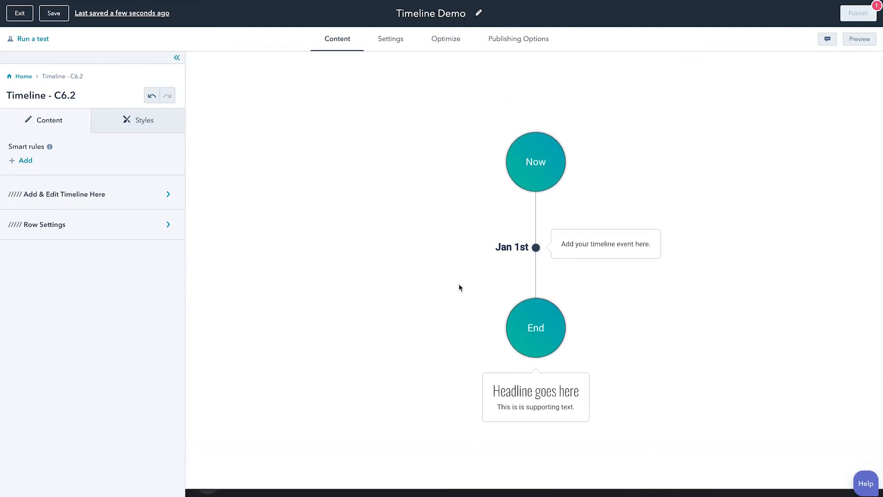
# - In the timeline's edit options, change the First Bubble label from 'Now' to '2020'
pyautogui.scroll(-3)
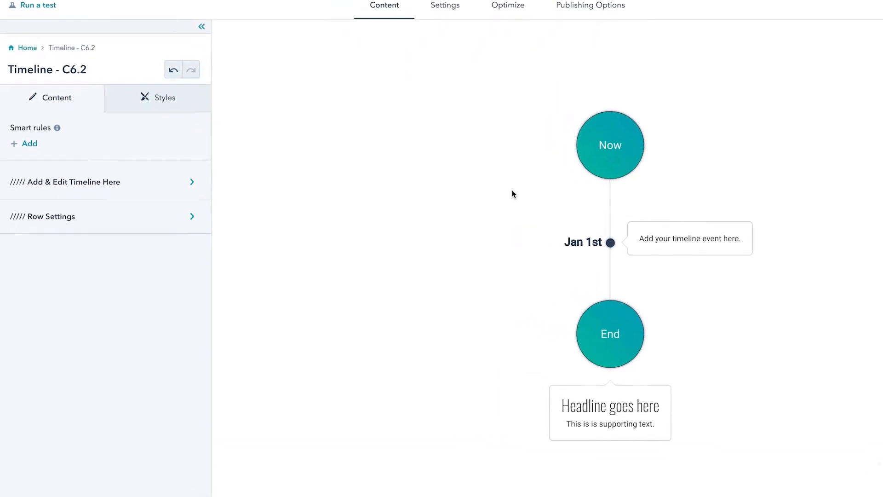
pyautogui.click(71, 181)
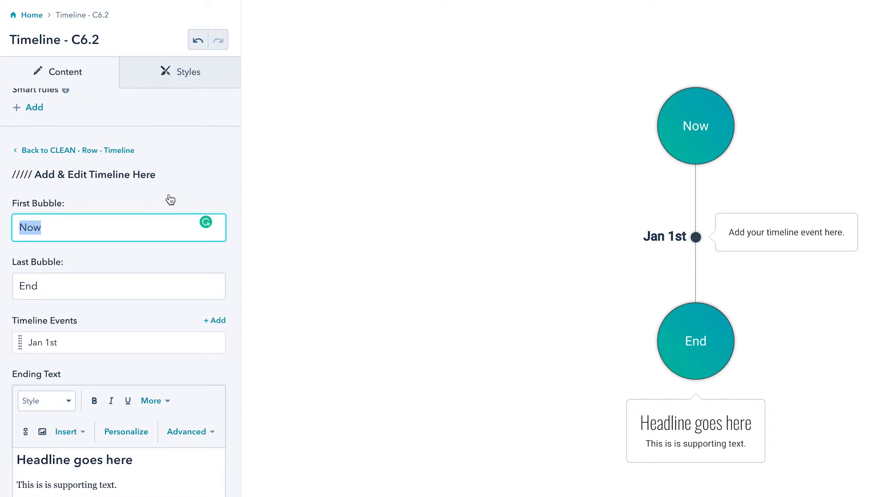
pyautogui.write('2020')
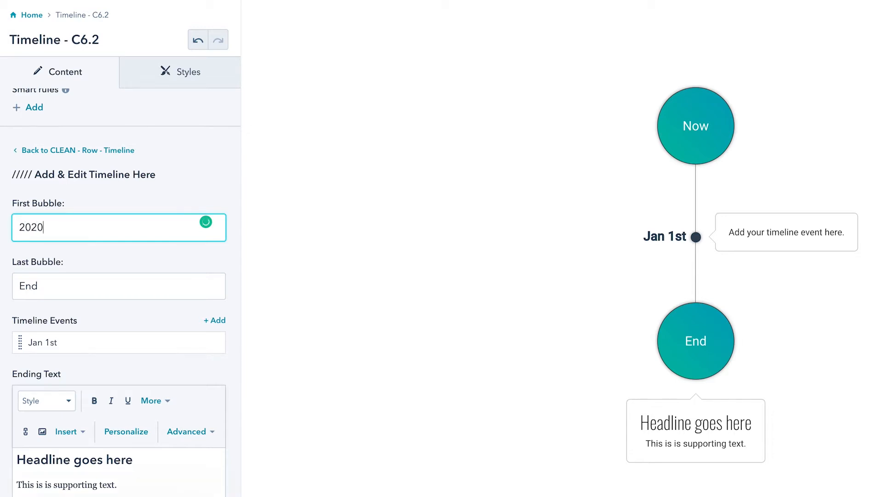